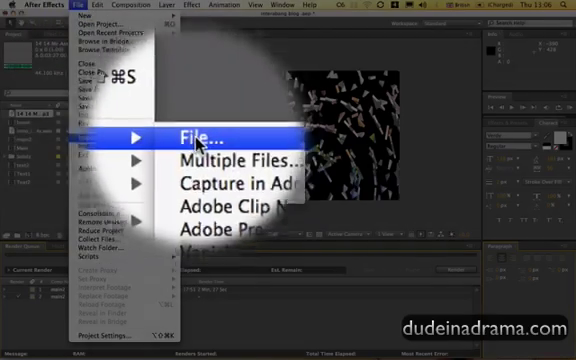
- Bring up the import browser pointed at the Desktop folder holding the audio files
left_click(196, 136)
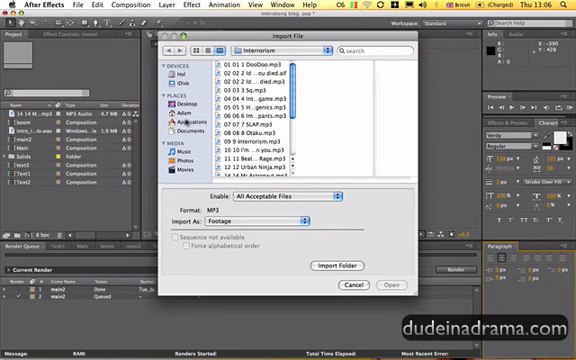
left_click(178, 104)
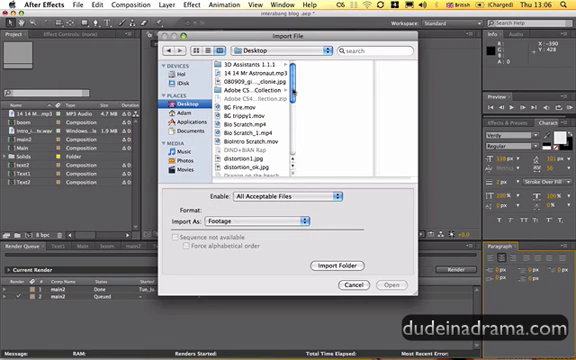
scroll("down", 3)
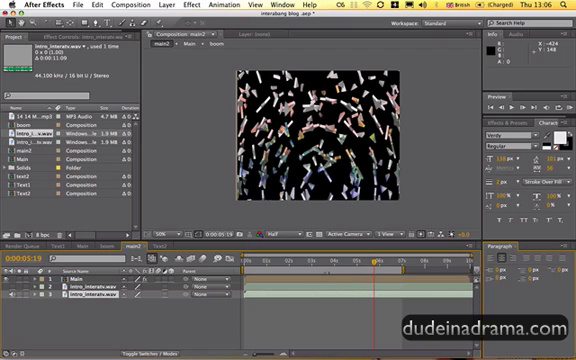
mouse_move(228, 206)
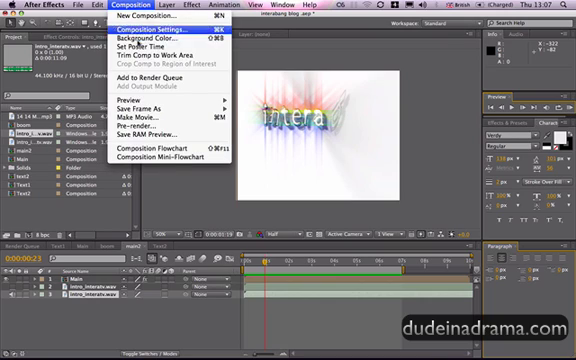
- Add the composition to the Render Queue and show its output settings
left_click(152, 76)
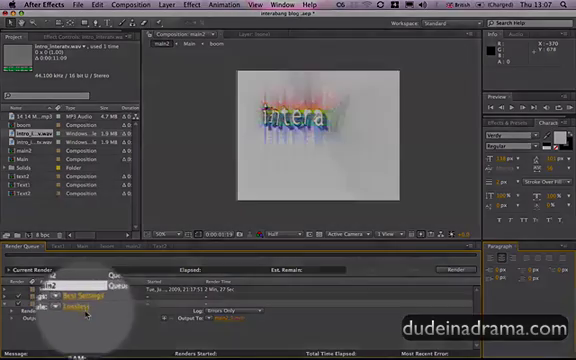
left_click(78, 300)
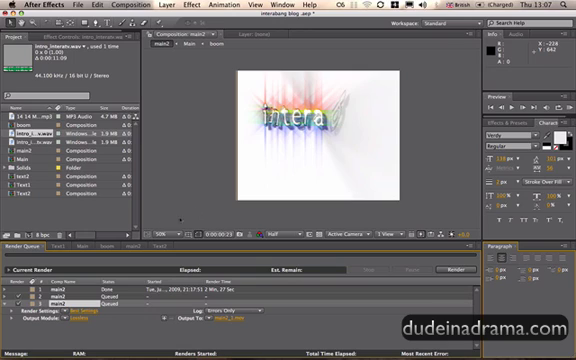
- Enable Audio Output in the queued item's Output Module
left_click(88, 248)
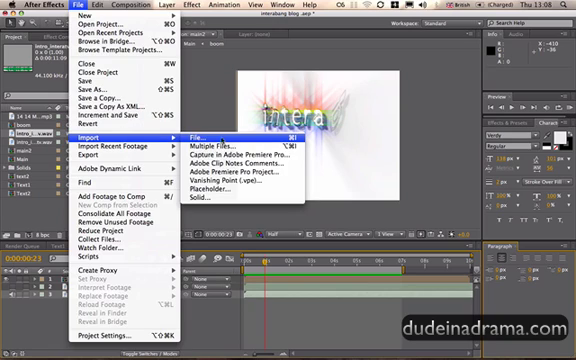
- Start importing the MP3 audio file into the project
left_click(192, 126)
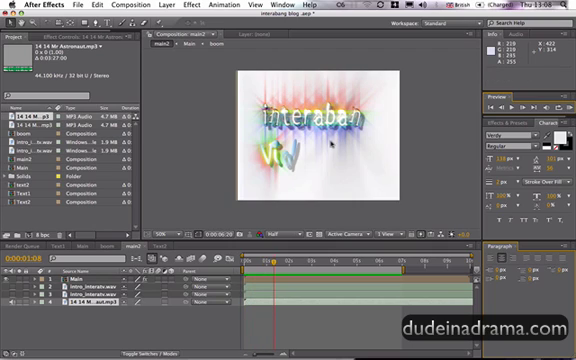
mouse_move(330, 144)
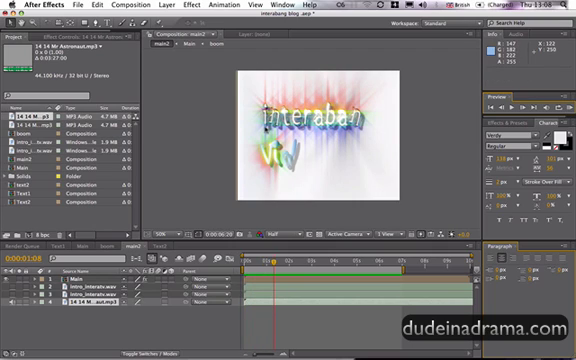